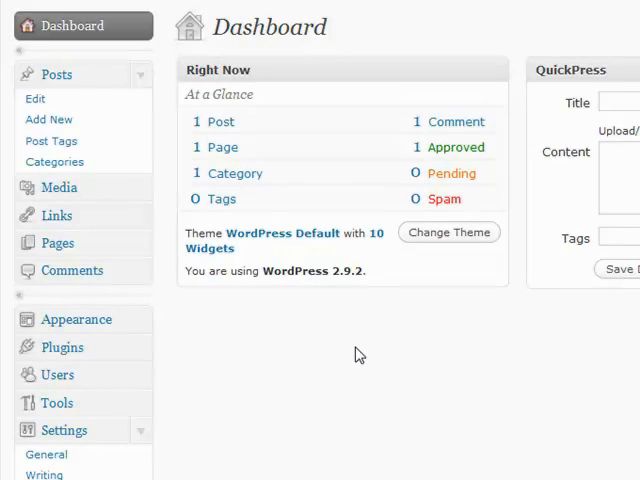
pyautogui.moveTo(332, 365)
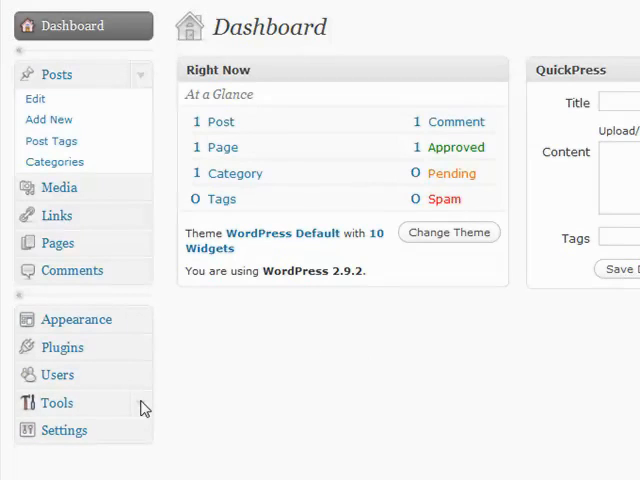
# Step: Expand the Tools menu in the sidebar and open the Tools page
pyautogui.click(57, 403)
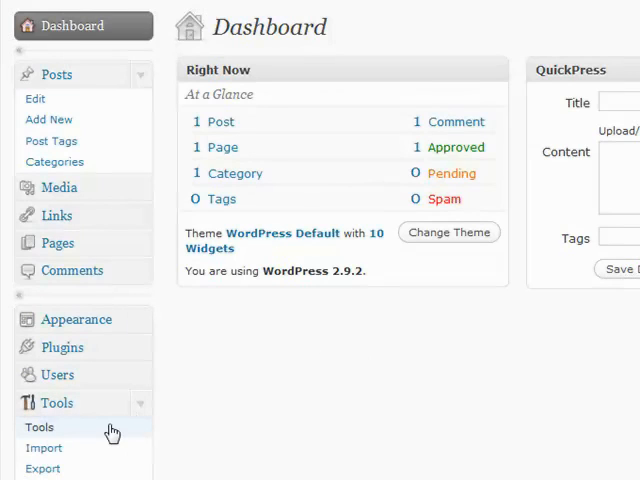
pyautogui.click(38, 427)
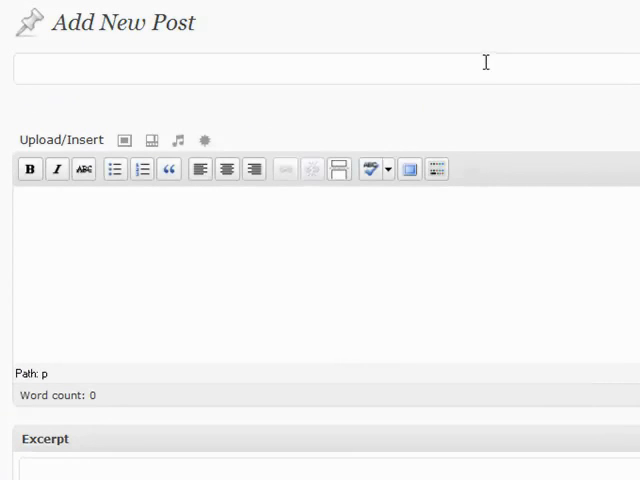
# Step: Title the post 'Sample Video' and place the cursor in the body for the YouTube link
pyautogui.write('Sample')
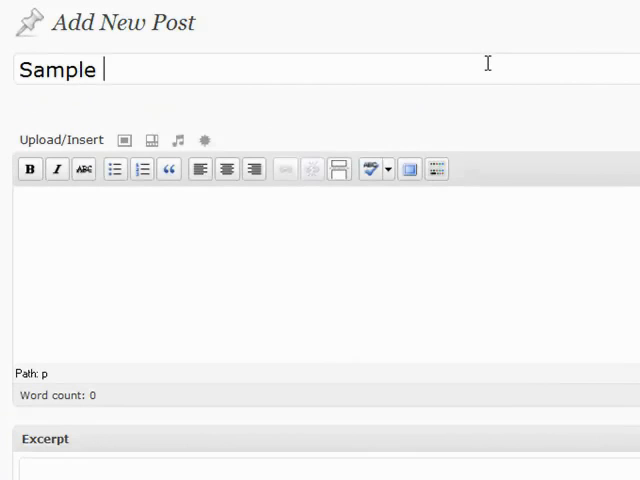
pyautogui.write('Video')
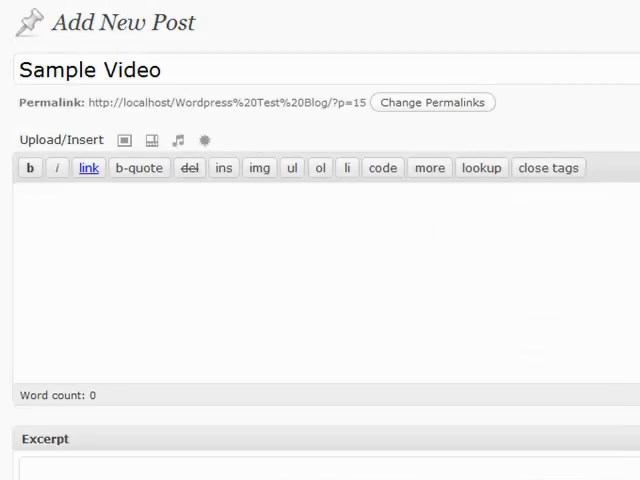
pyautogui.click(337, 248)
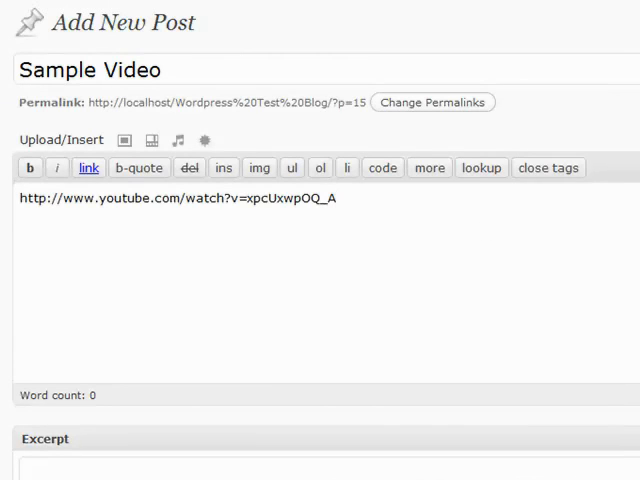
pyautogui.moveTo(354, 84)
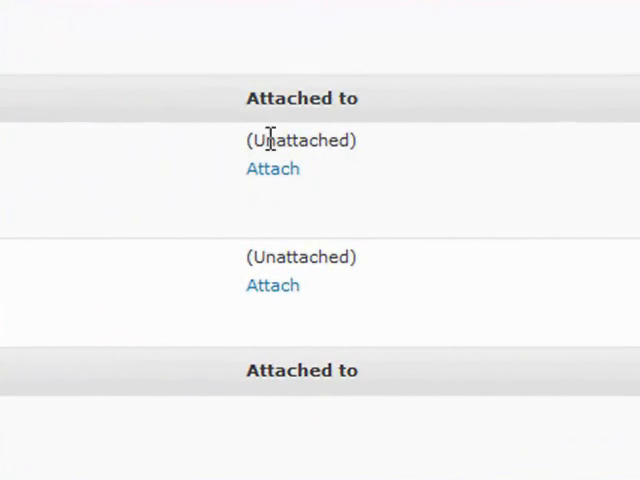
# Step: In the Media Library, choose Attach on the second unattached item
pyautogui.doubleClick(300, 139)
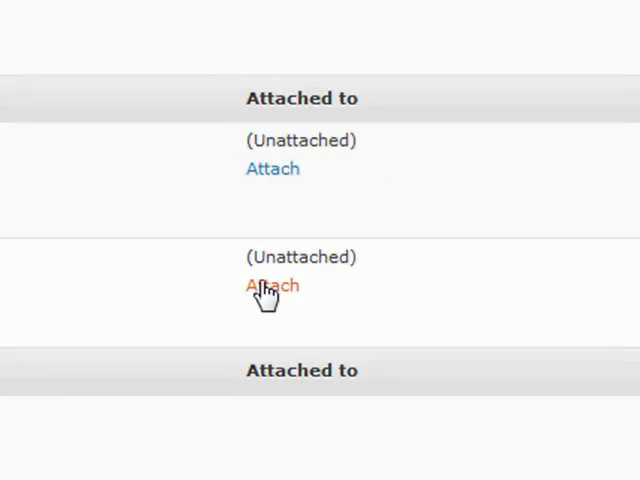
pyautogui.click(272, 285)
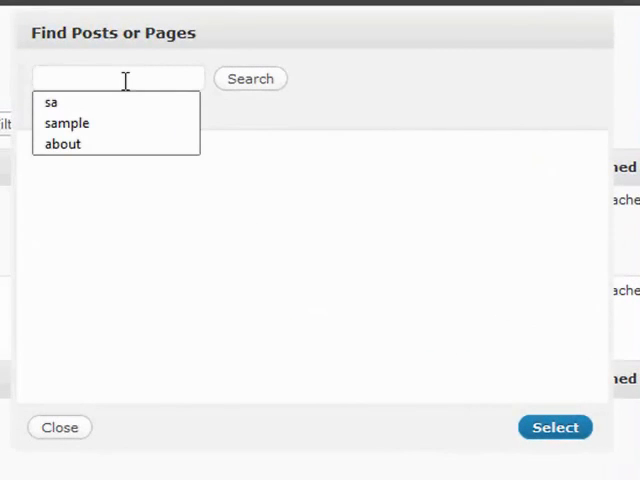
# Step: Search for 'sample' and attach the item to the Sample Video post
pyautogui.click(67, 123)
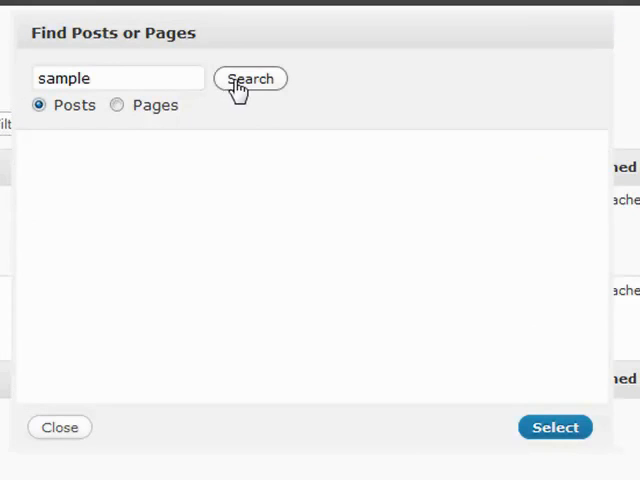
pyautogui.click(249, 78)
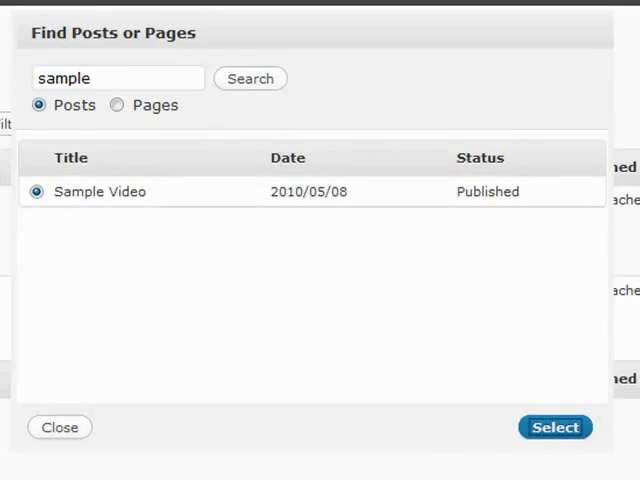
pyautogui.click(554, 427)
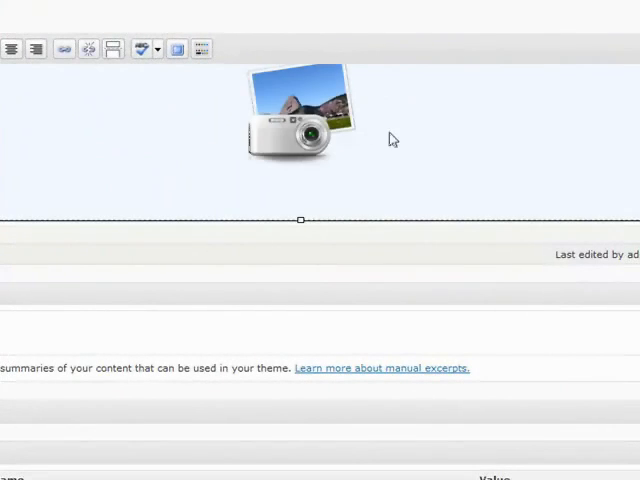
pyautogui.moveTo(270, 138)
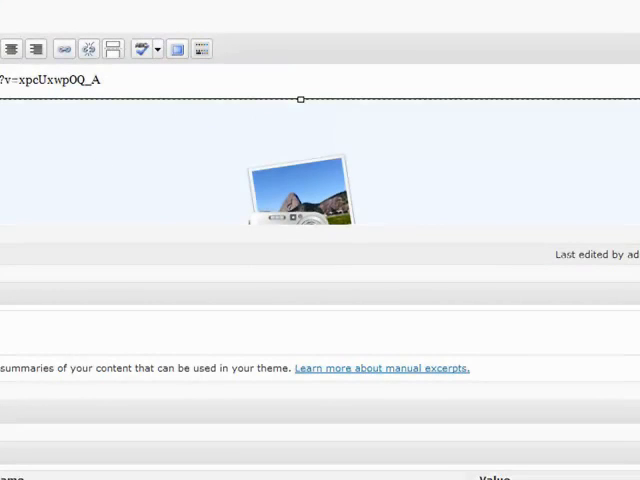
# Step: Review the gallery's credit_card_logo image details (1944×405 JPEG)
pyautogui.click(237, 55)
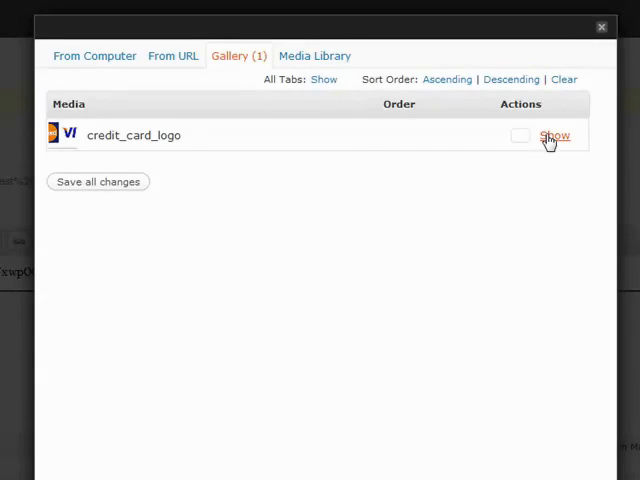
pyautogui.click(555, 135)
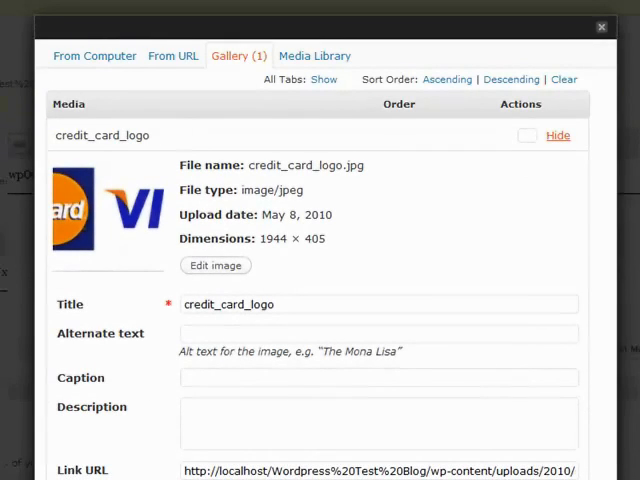
pyautogui.moveTo(315, 79)
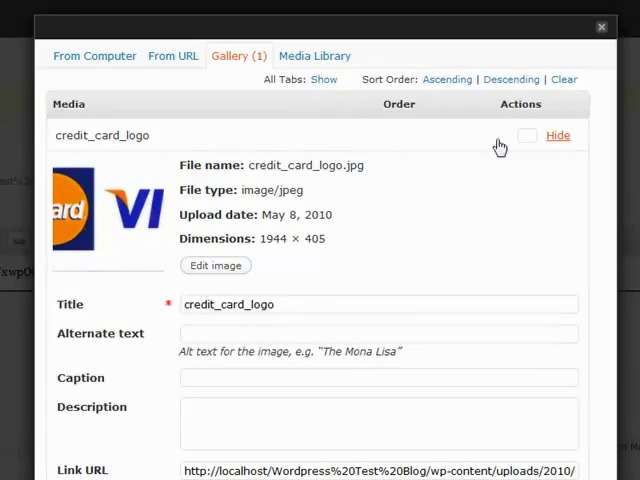
pyautogui.click(557, 135)
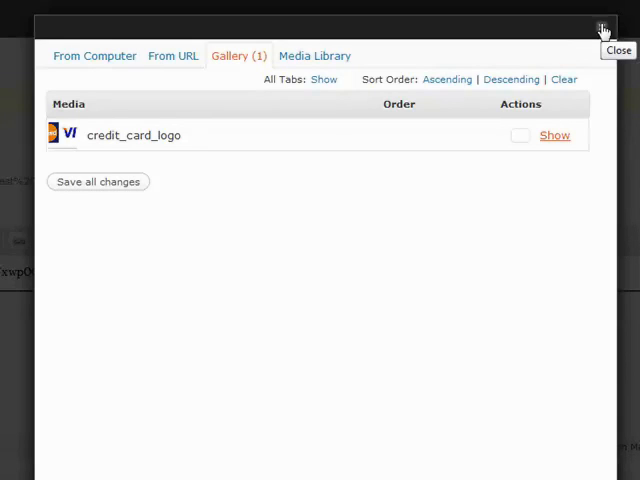
# Step: Close the gallery window and type 'This is bold text' into the post body
pyautogui.click(603, 28)
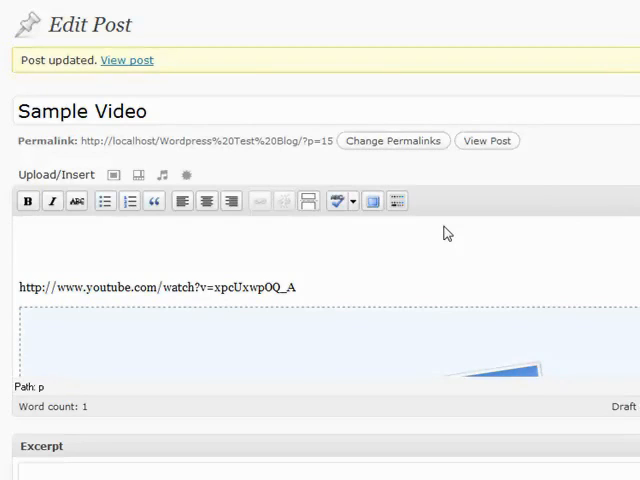
pyautogui.write('This is bol')
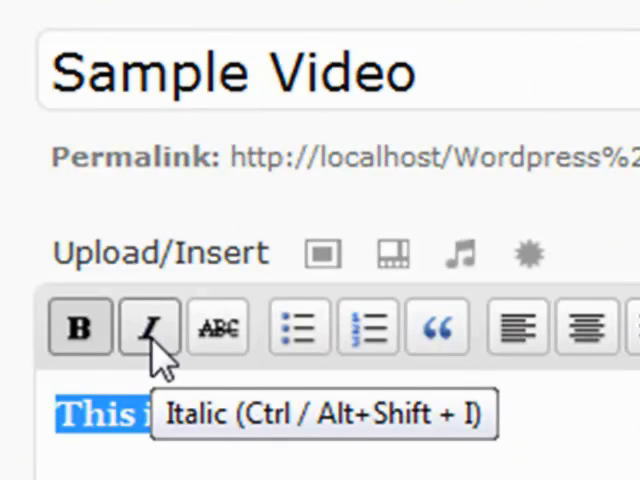
pyautogui.moveTo(80, 327)
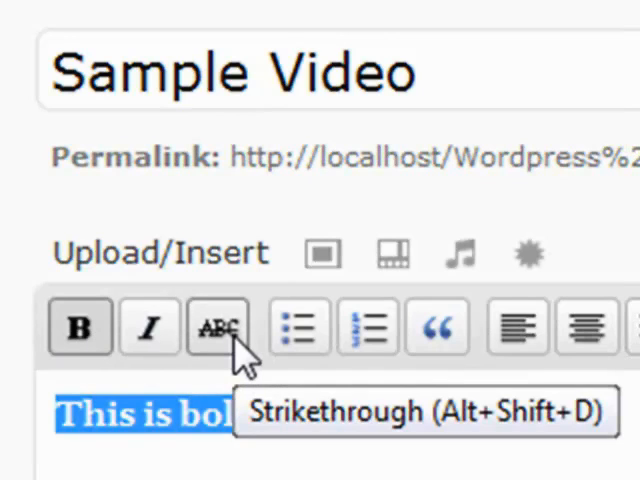
pyautogui.moveTo(298, 328)
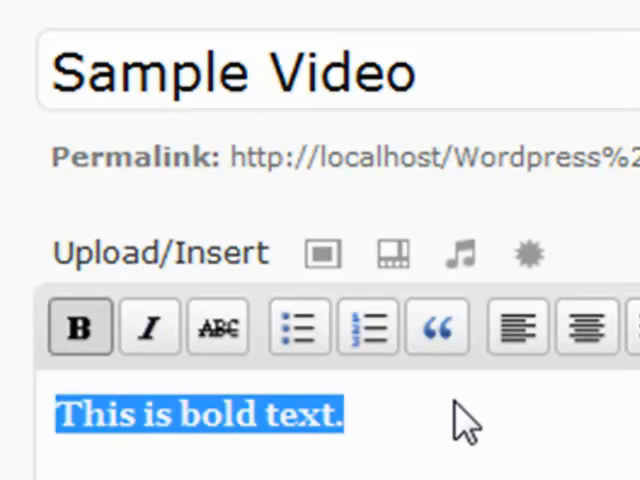
pyautogui.moveTo(79, 327)
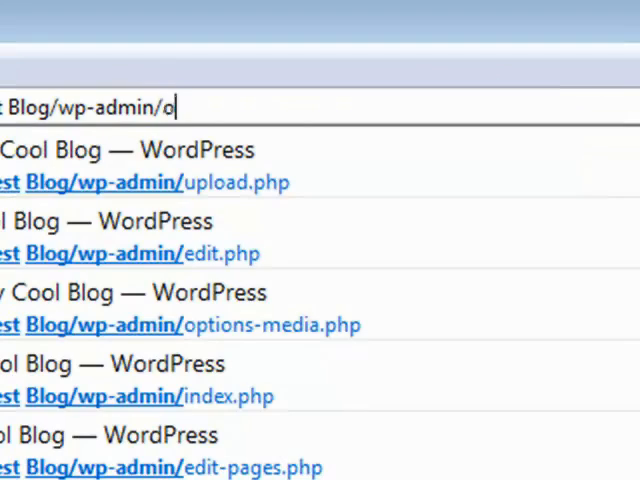
# Step: Change the address bar URL to wp-admin/options.php to load All Settings
pyautogui.write('ptions.php')
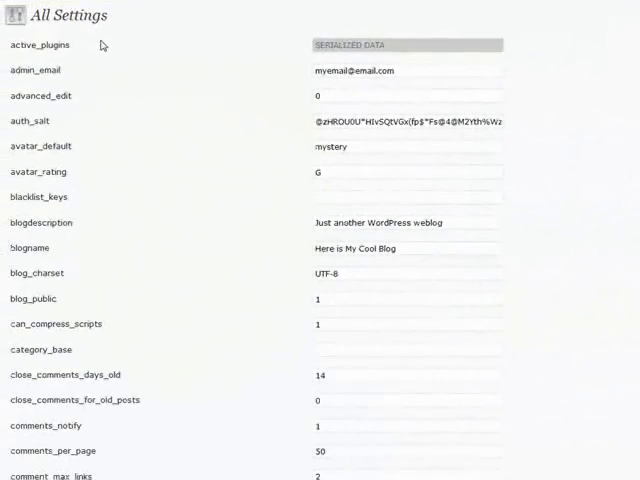
pyautogui.scroll(-3)
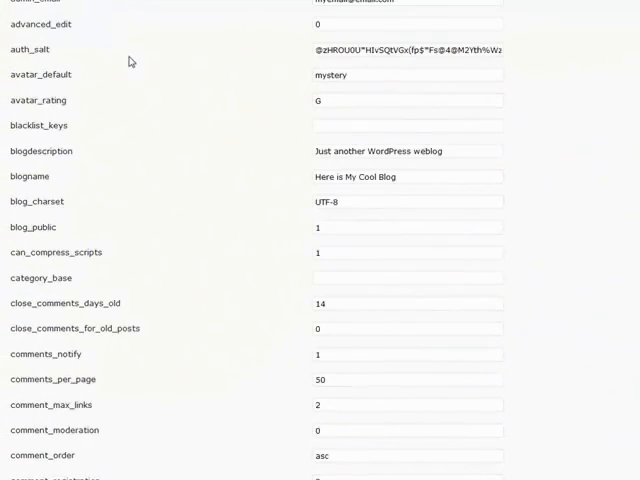
pyautogui.scroll(-3)
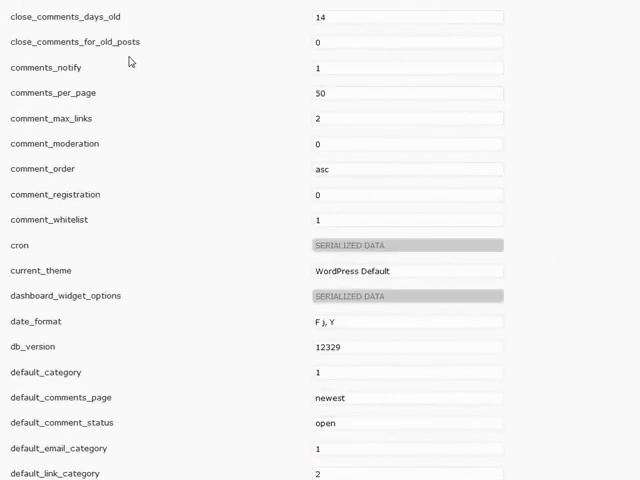
pyautogui.scroll(-3)
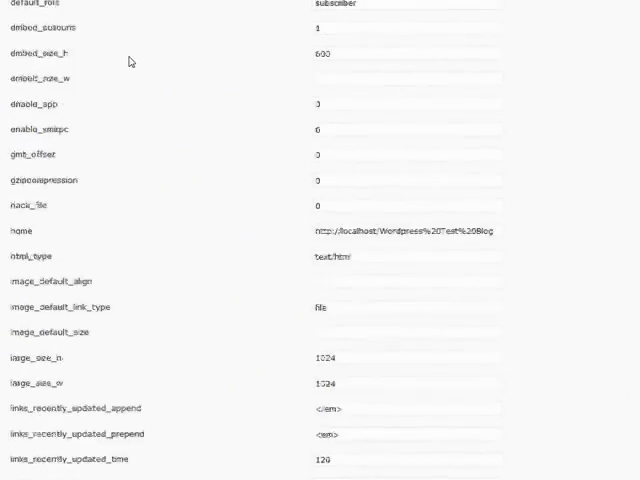
pyautogui.scroll(-3)
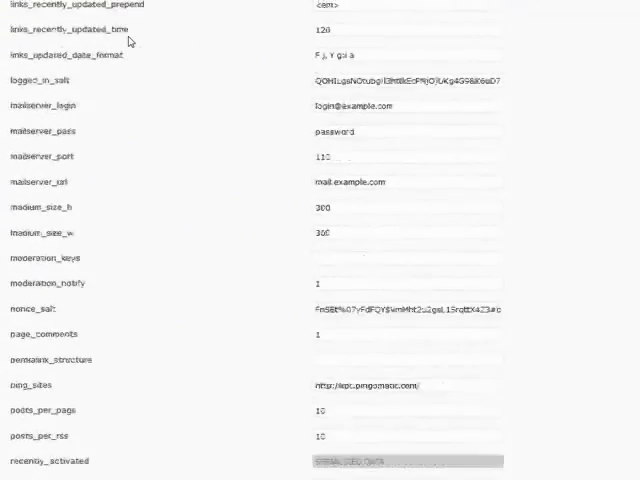
pyautogui.scroll(-3)
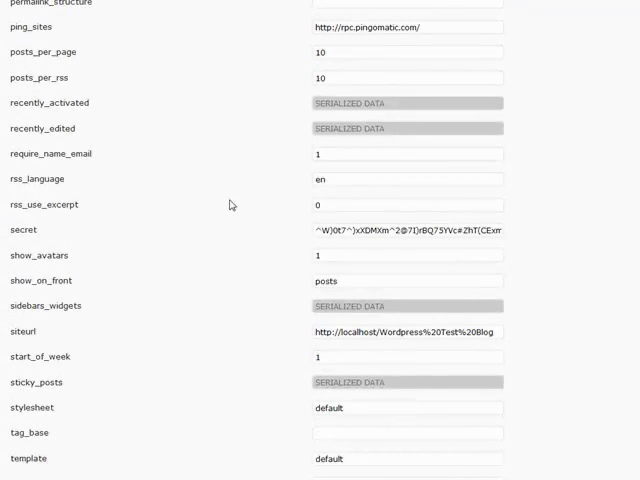
pyautogui.scroll(-3)
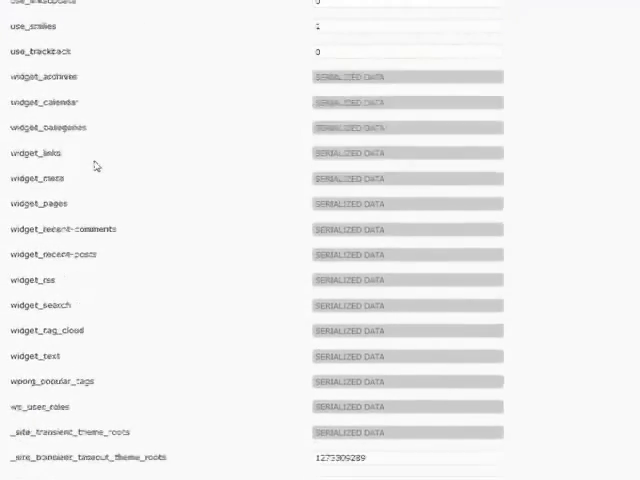
pyautogui.scroll(-3)
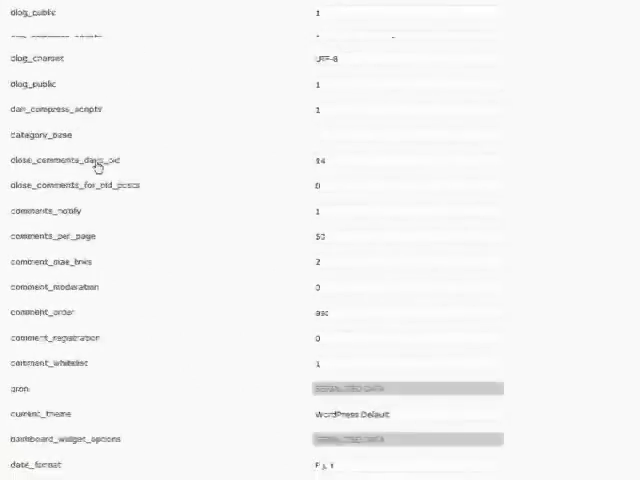
pyautogui.scroll(3)
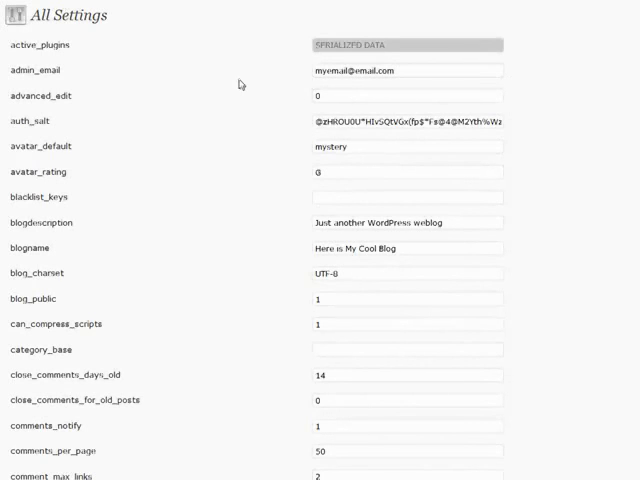
pyautogui.moveTo(193, 36)
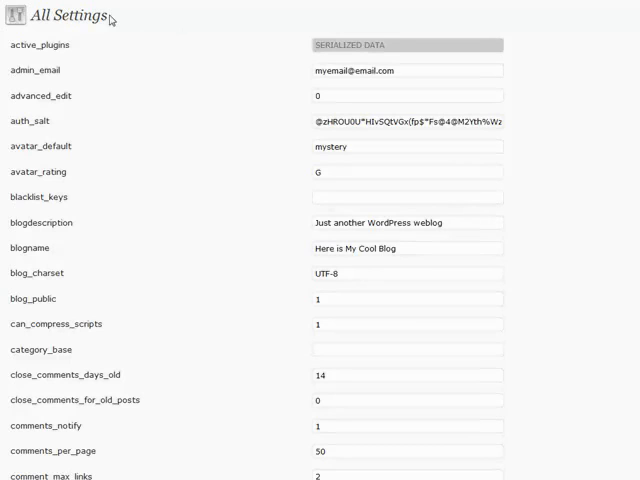
pyautogui.moveTo(120, 27)
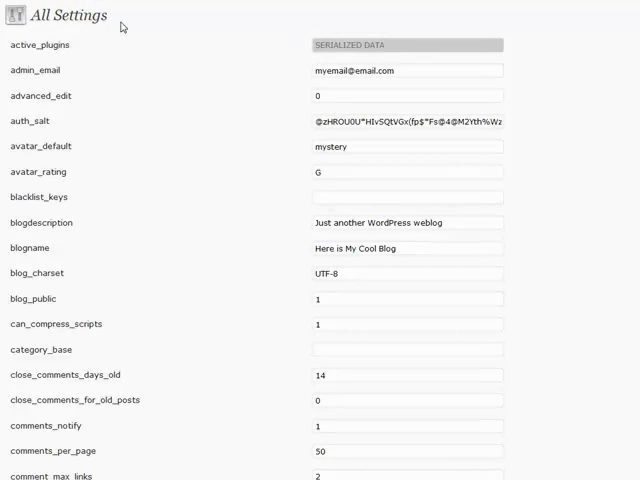